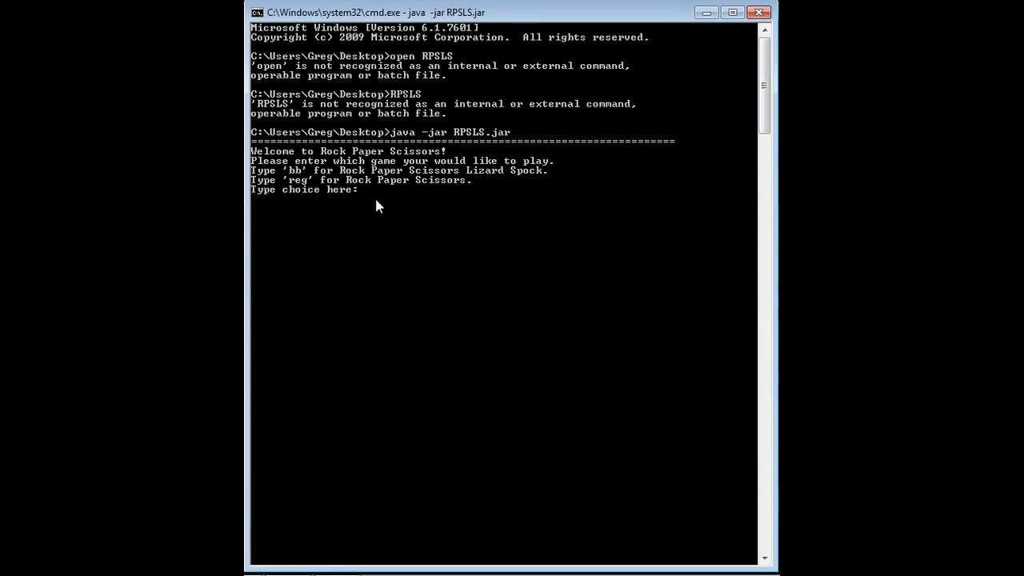
pyautogui.moveTo(626, 219)
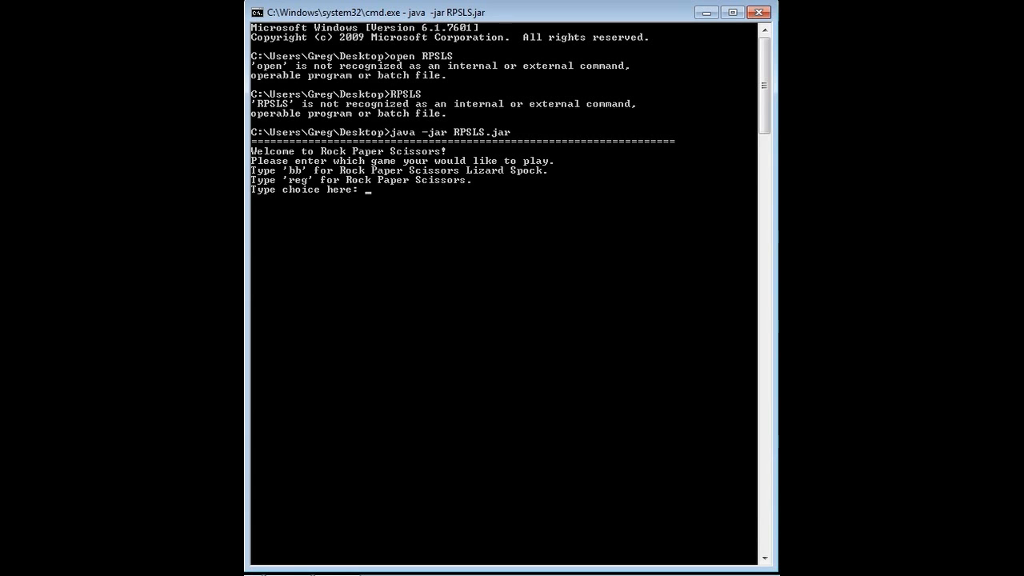
# Step: Play a one-player regular round with rock, tying, then decline replay with 'n'
pyautogui.write('reg')
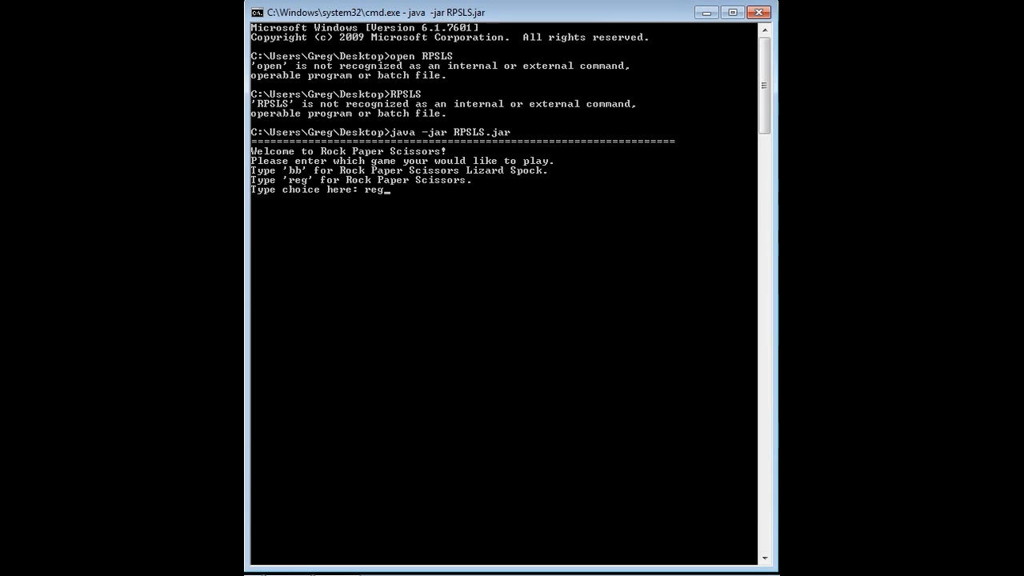
pyautogui.press('Return')
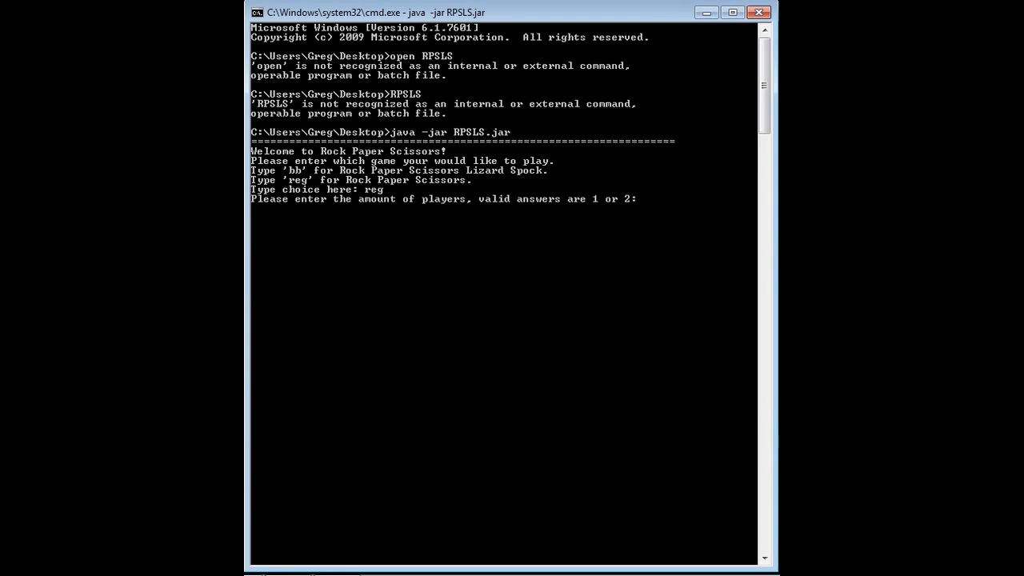
pyautogui.write('1')
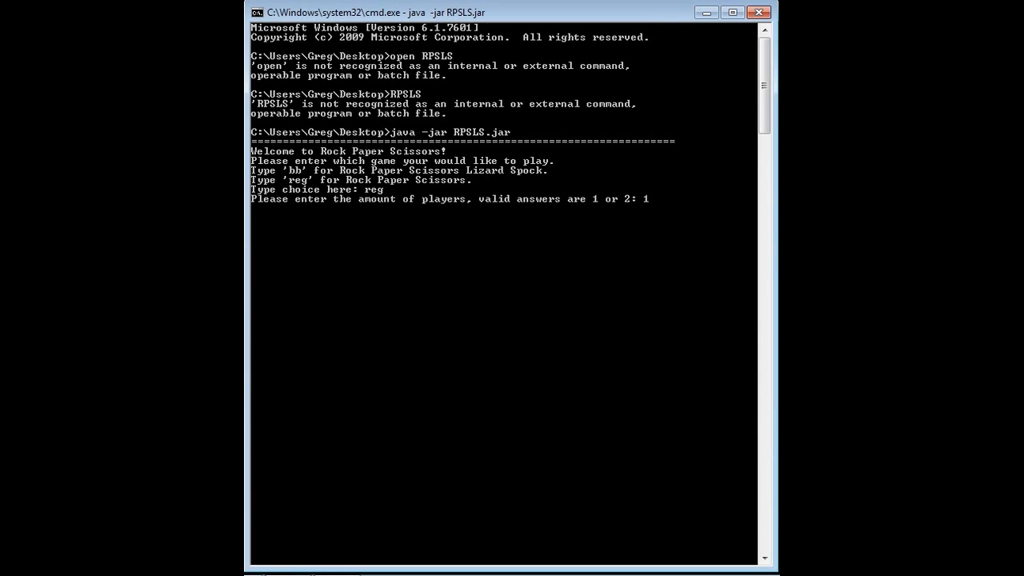
pyautogui.press('Return')
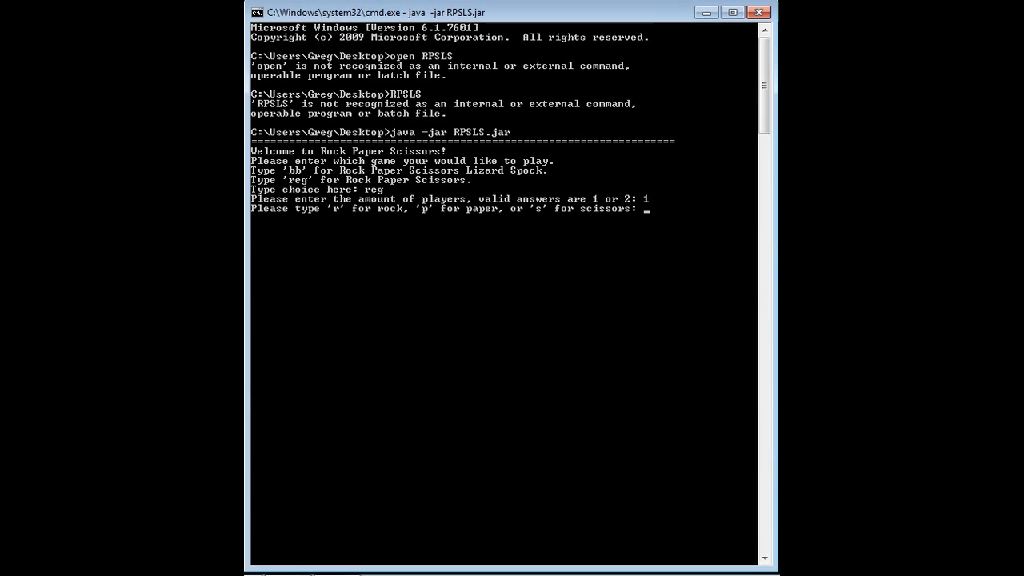
pyautogui.write('r')
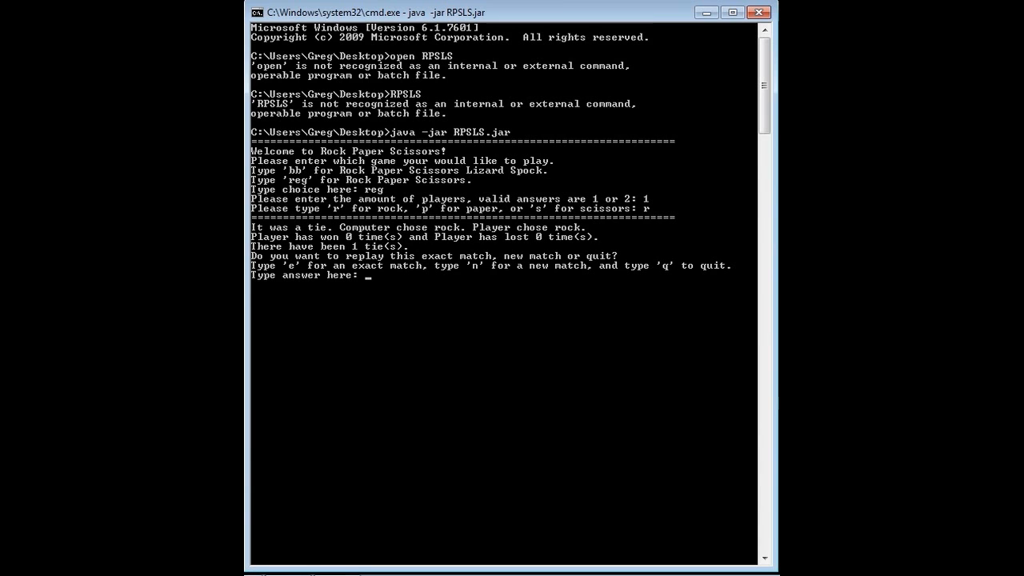
pyautogui.write('n')
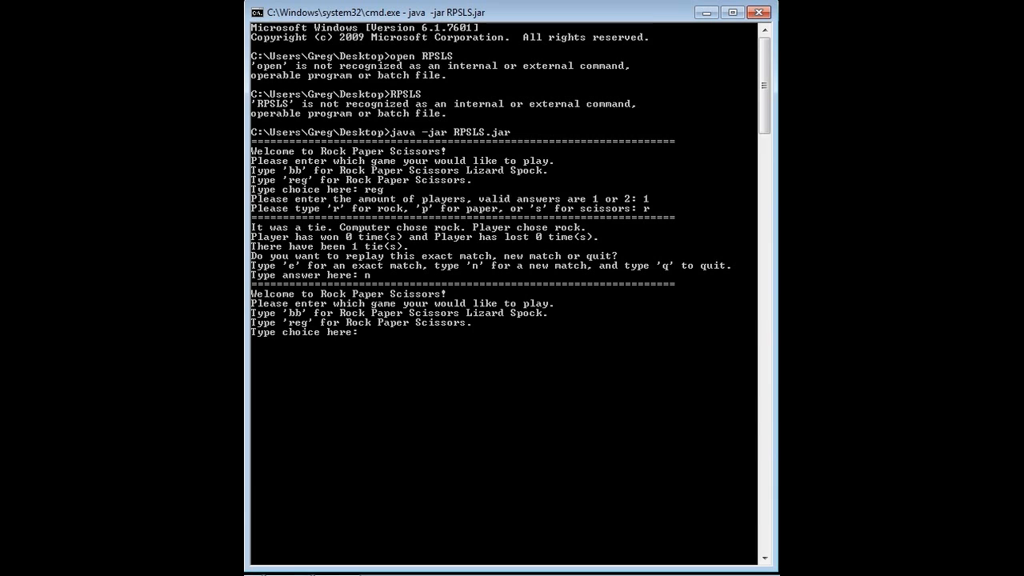
# Step: Choose the Big Bang version with 'bb', display its rules with 'y', and enter 'p'
pyautogui.write('bb')
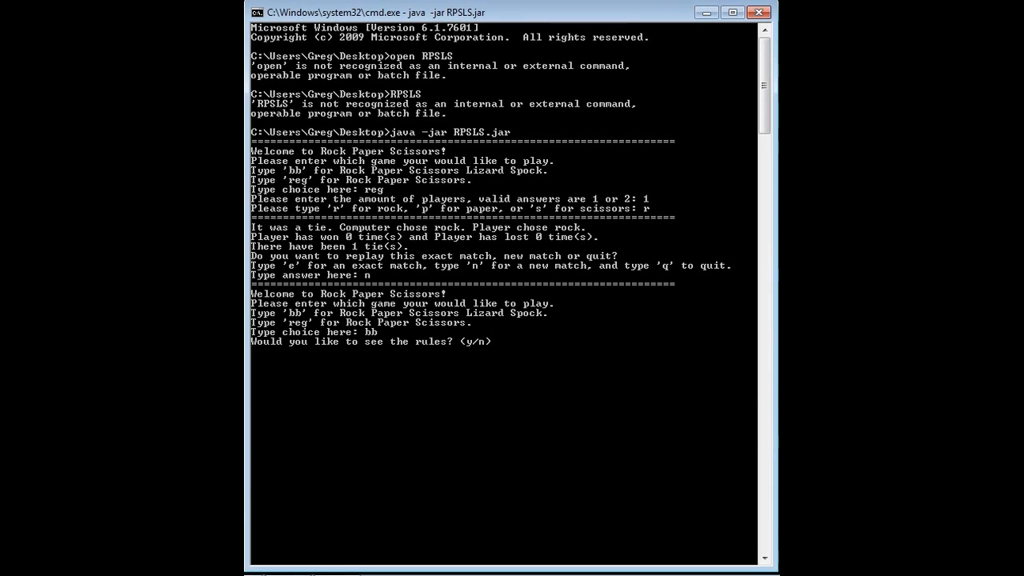
pyautogui.write('y')
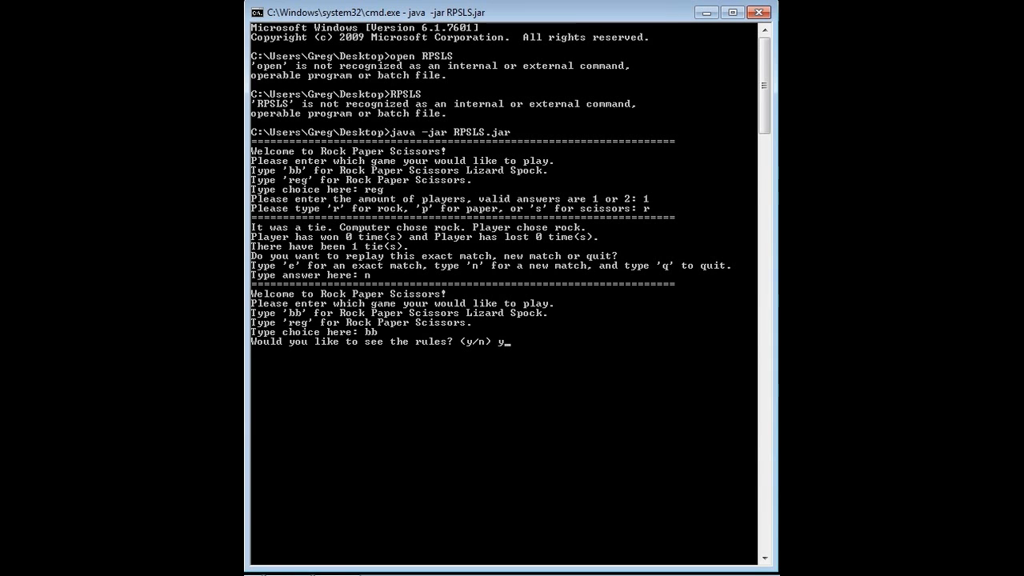
pyautogui.press('Return')
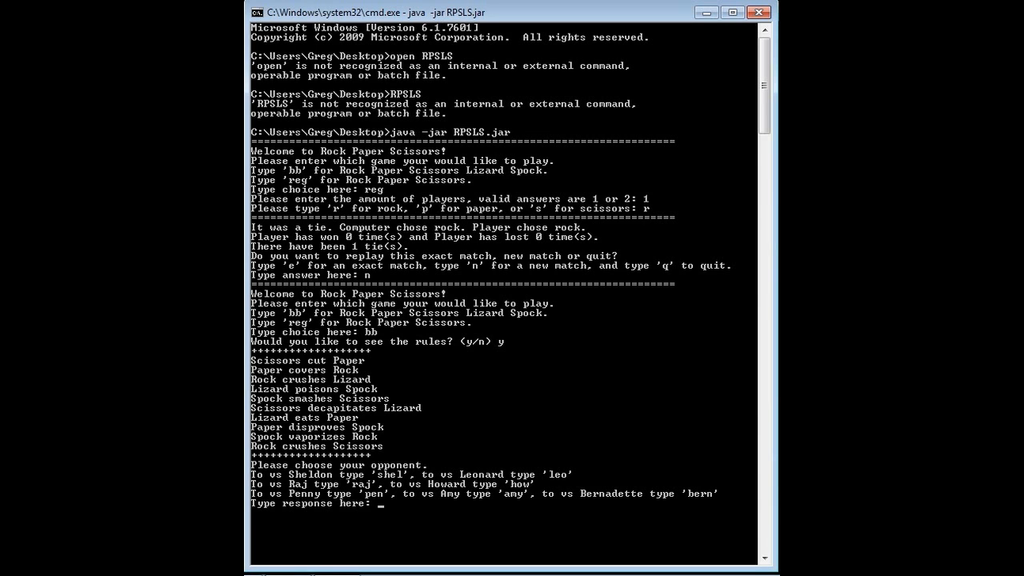
pyautogui.moveTo(370, 449)
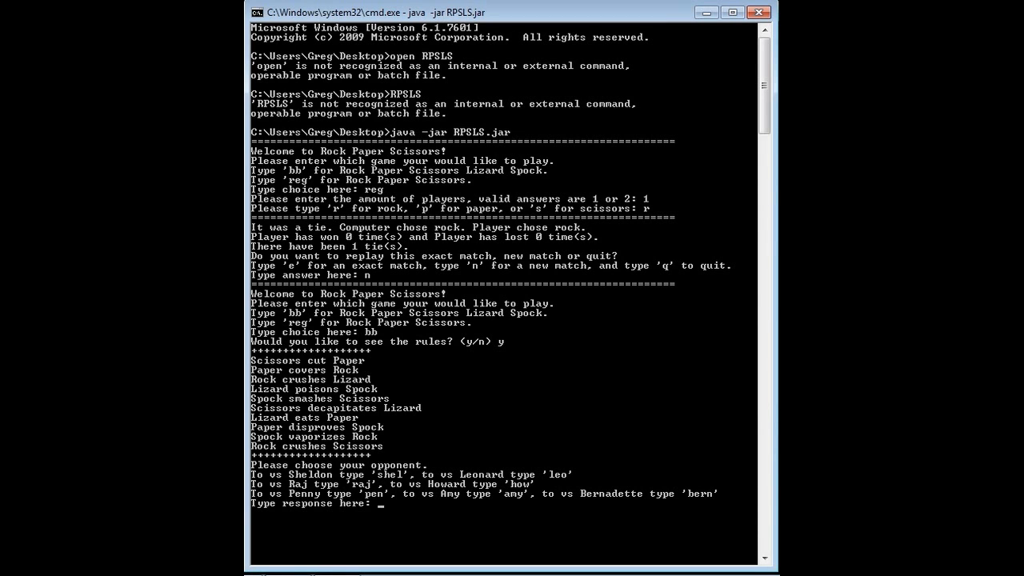
pyautogui.write('p')
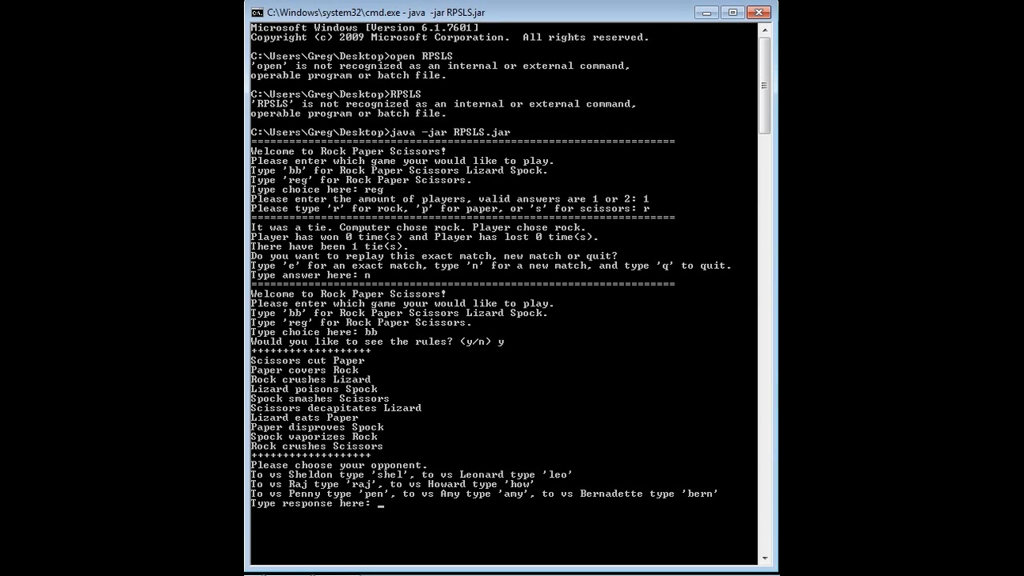
# Step: Pick Sheldon as opponent, tie with Spock, and choose an exact replay
pyautogui.write('shel')
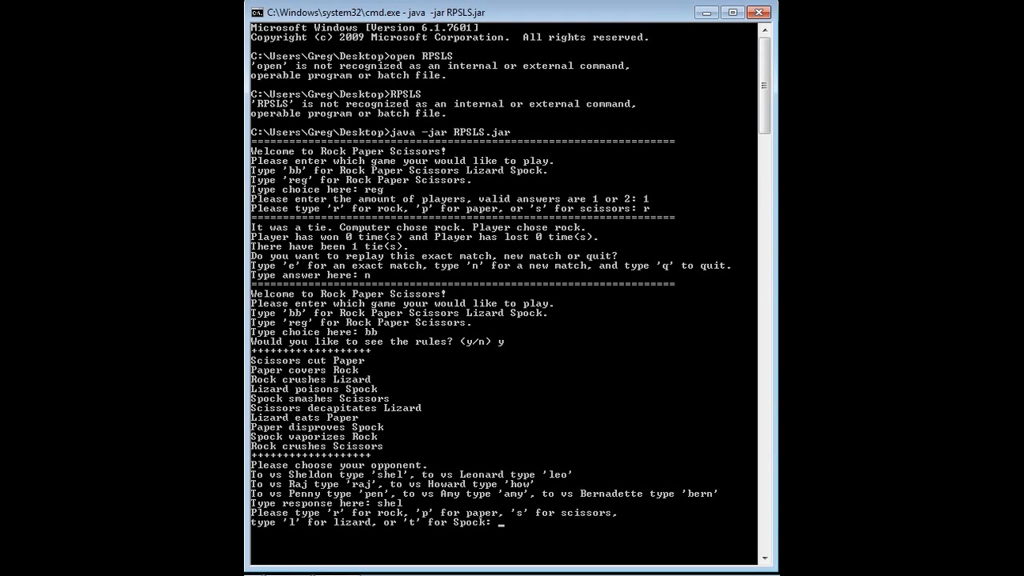
pyautogui.write('t')
pyautogui.write('e')
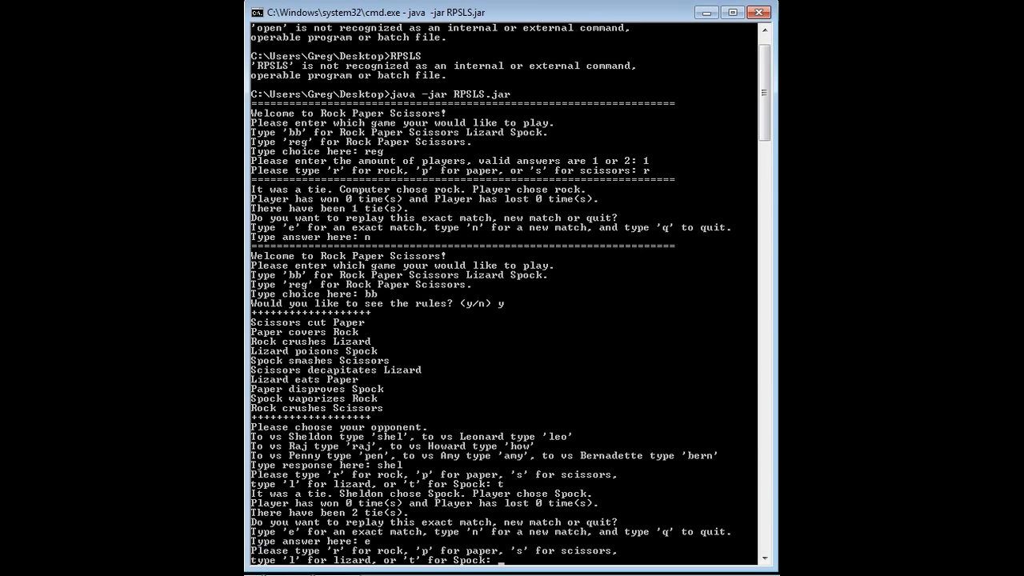
# Step: Beat Sheldon's Spock with lizard, then enter 'q' at the replay prompt
pyautogui.write('l')
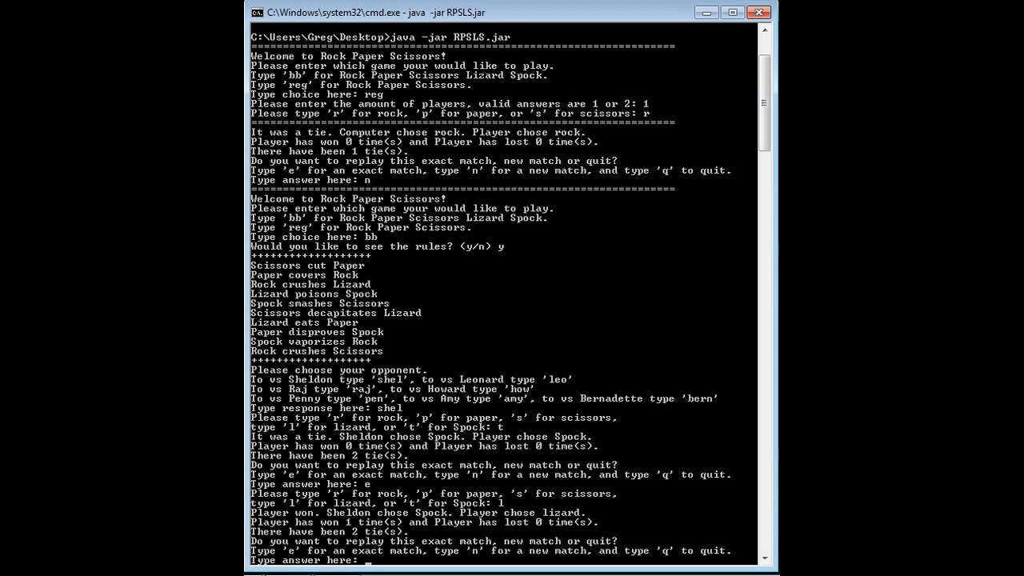
pyautogui.write('q')
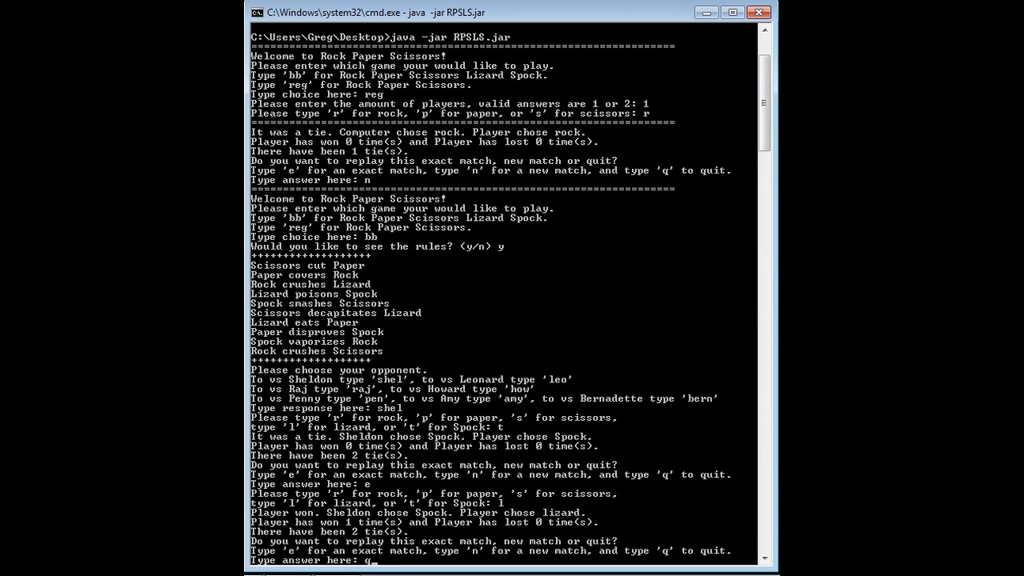